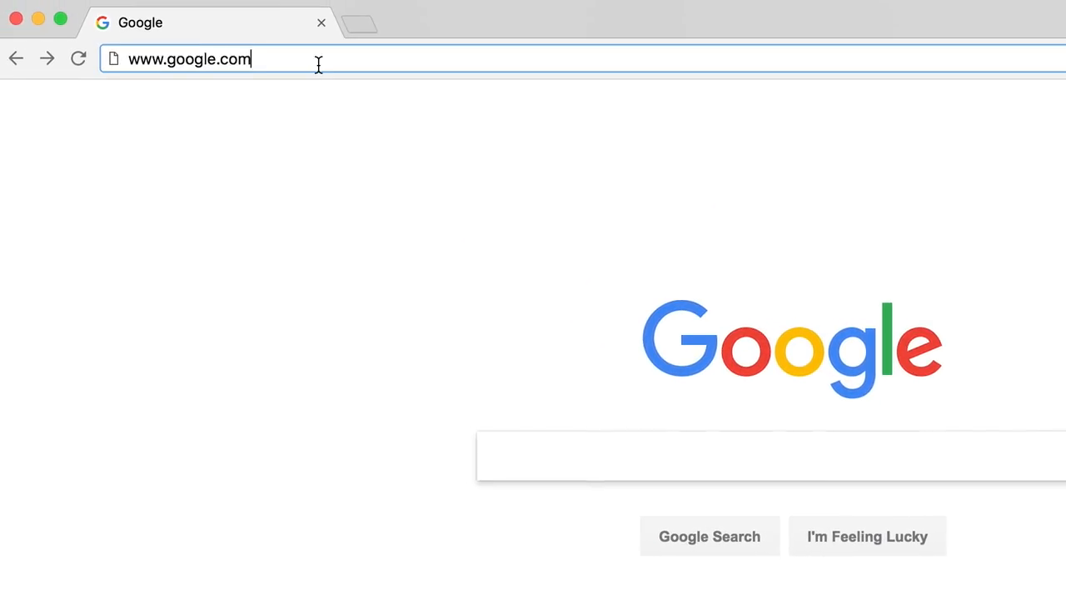
{"action": "type", "text": "youtube.com/chromedevelope"}
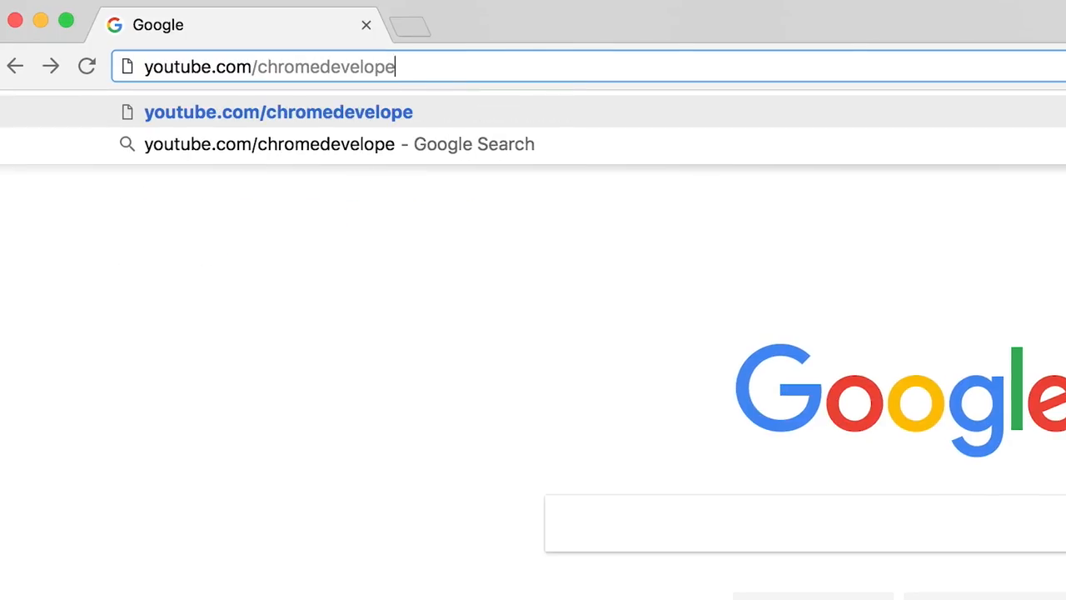